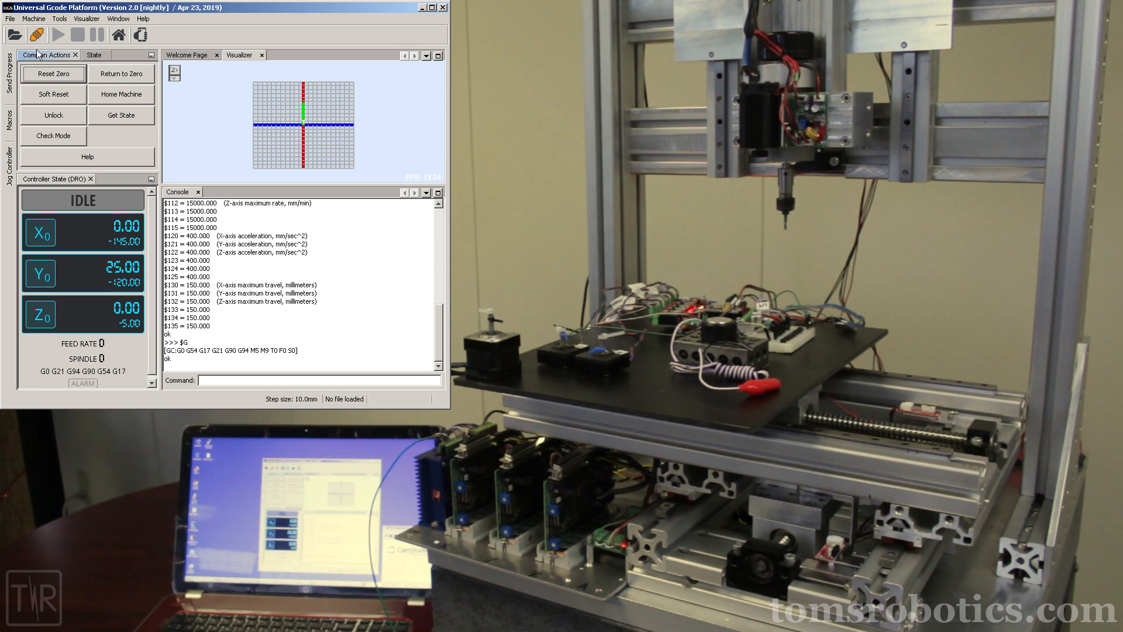
pyautogui.moveTo(107, 100)
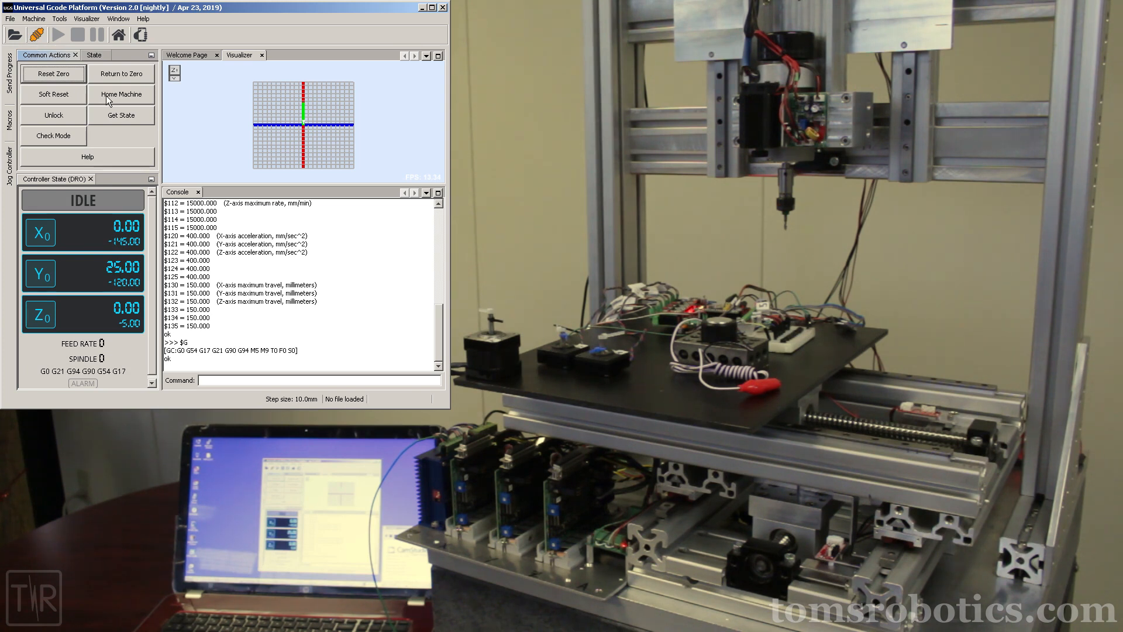
# Run the $H homing cycle from Common Actions until the machine is idle.
pyautogui.click(122, 93)
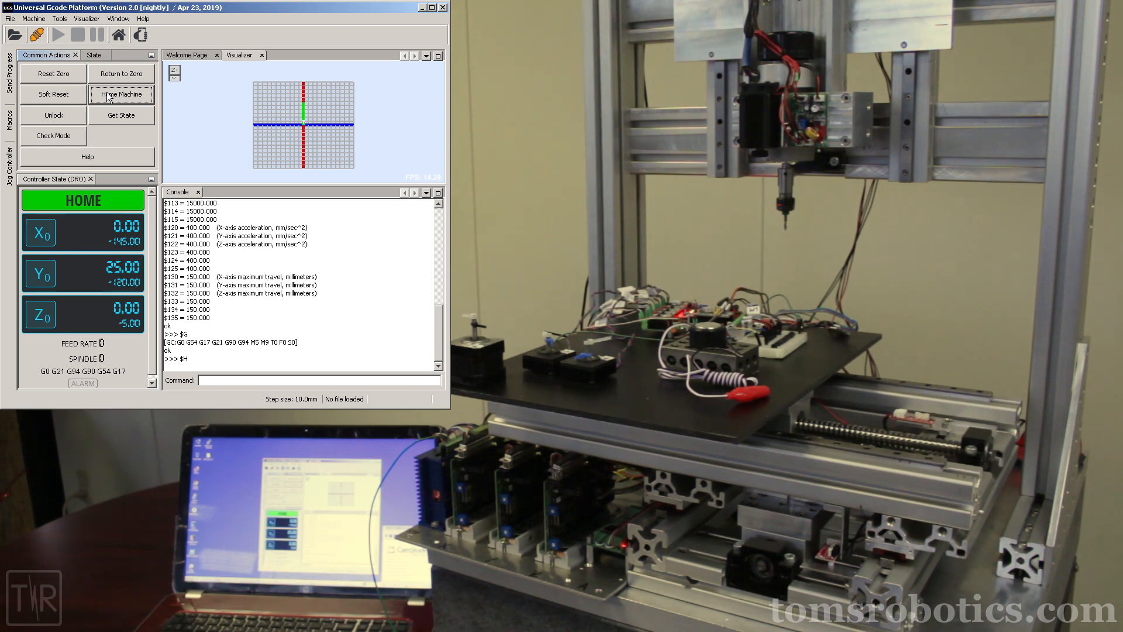
pyautogui.click(121, 93)
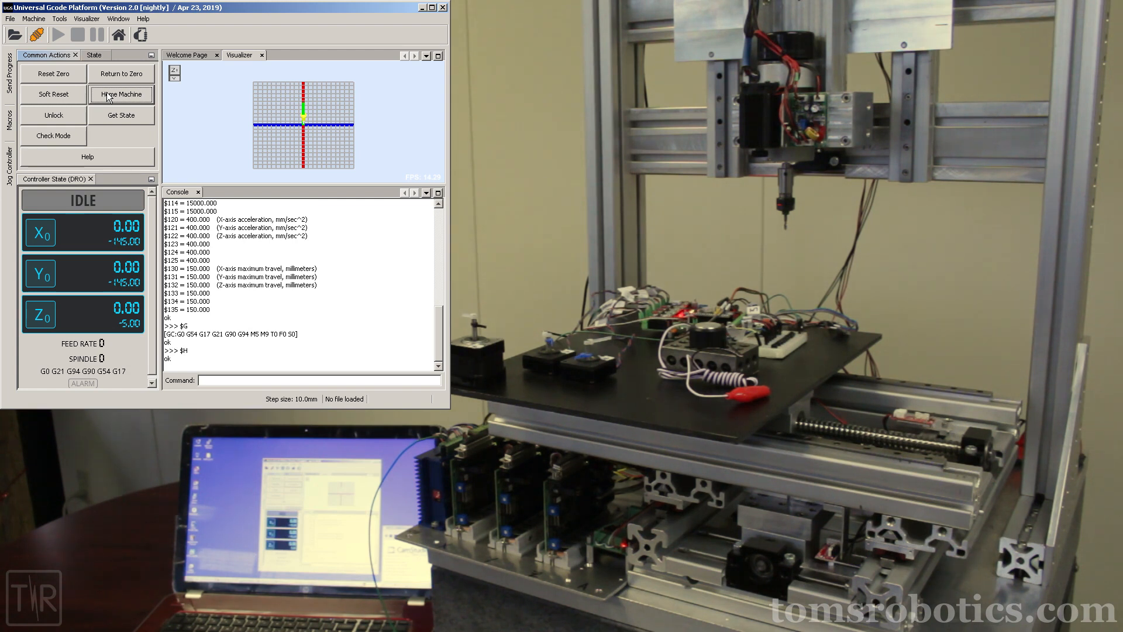
pyautogui.moveTo(46, 70)
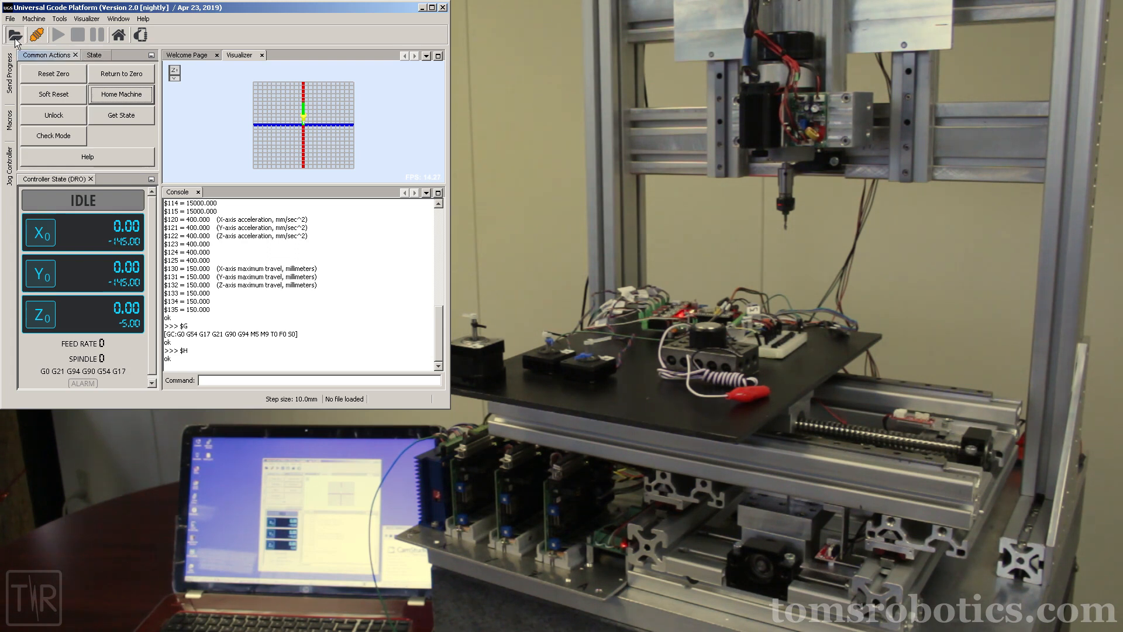
# Load test01.gc.txt to preview its 15-row toolpath.
pyautogui.click(14, 35)
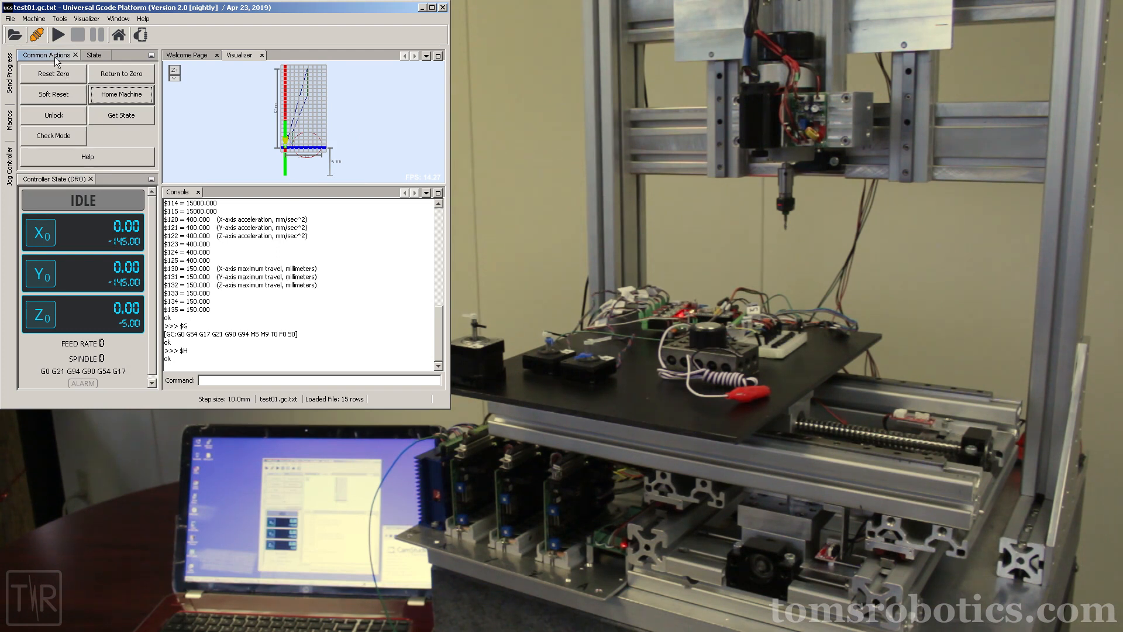
pyautogui.moveTo(57, 35)
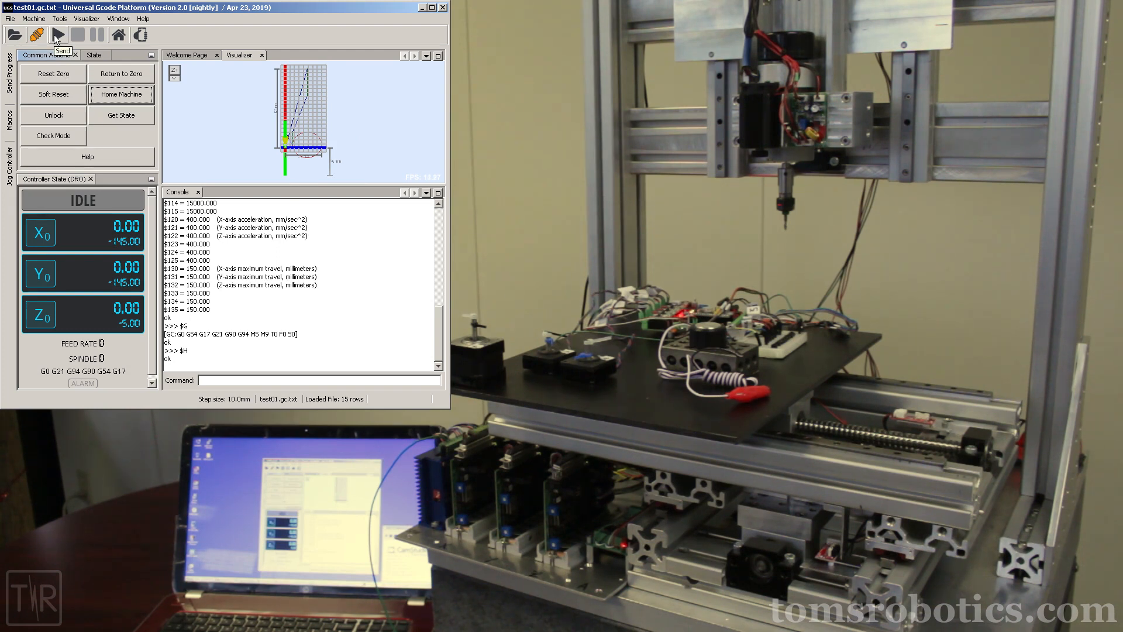
# Send test01.gc.txt to the machine and let the 49-second job finish.
pyautogui.click(57, 34)
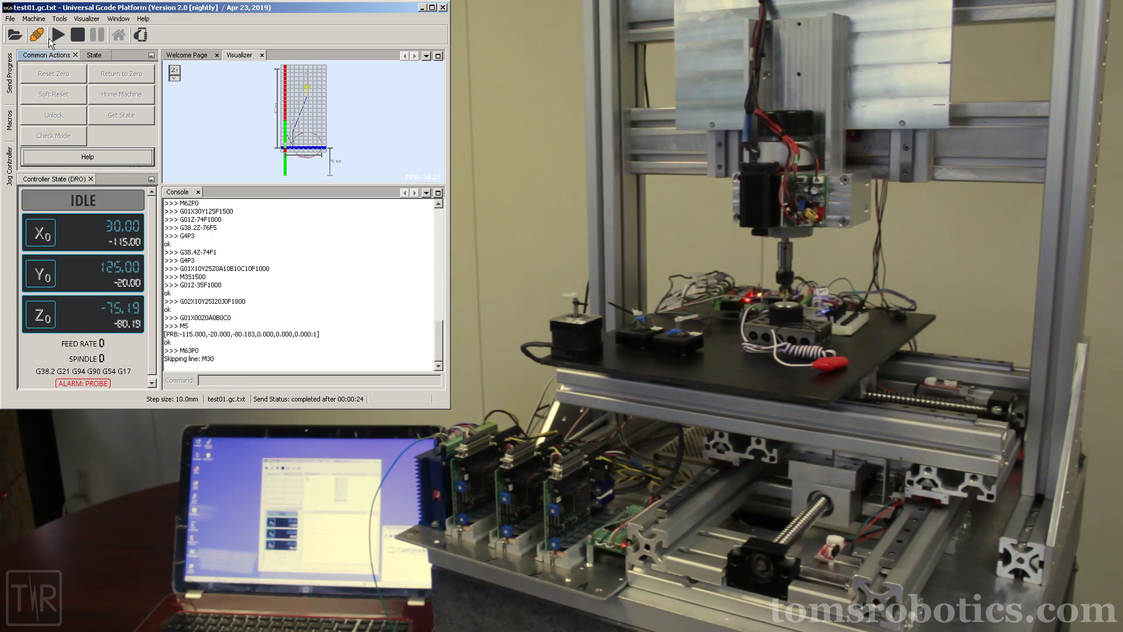
pyautogui.click(57, 35)
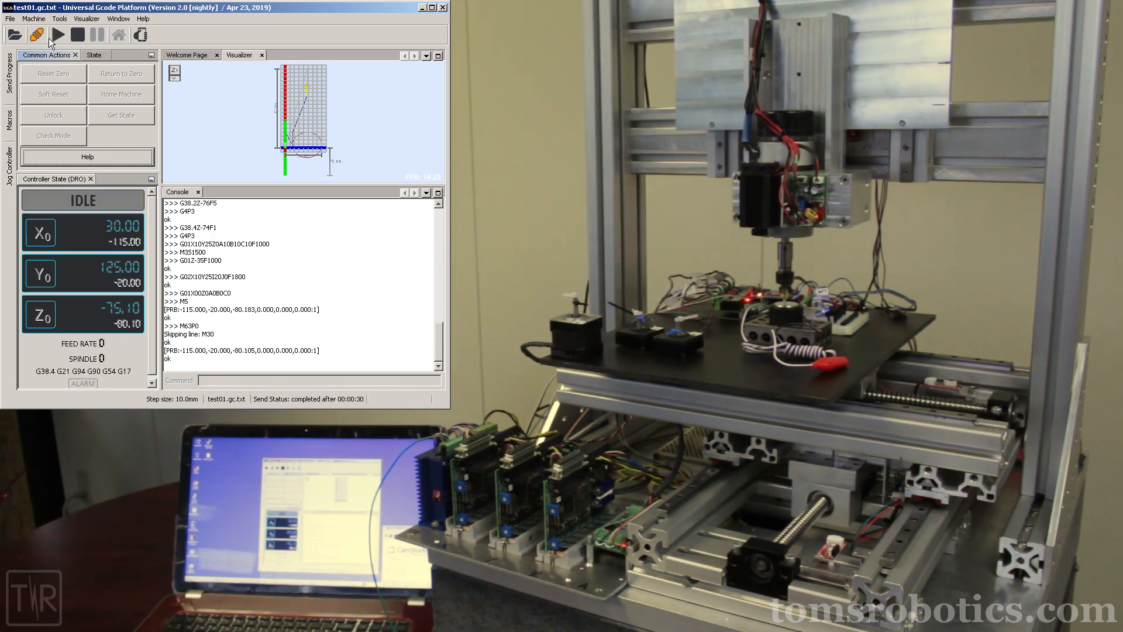
pyautogui.click(57, 34)
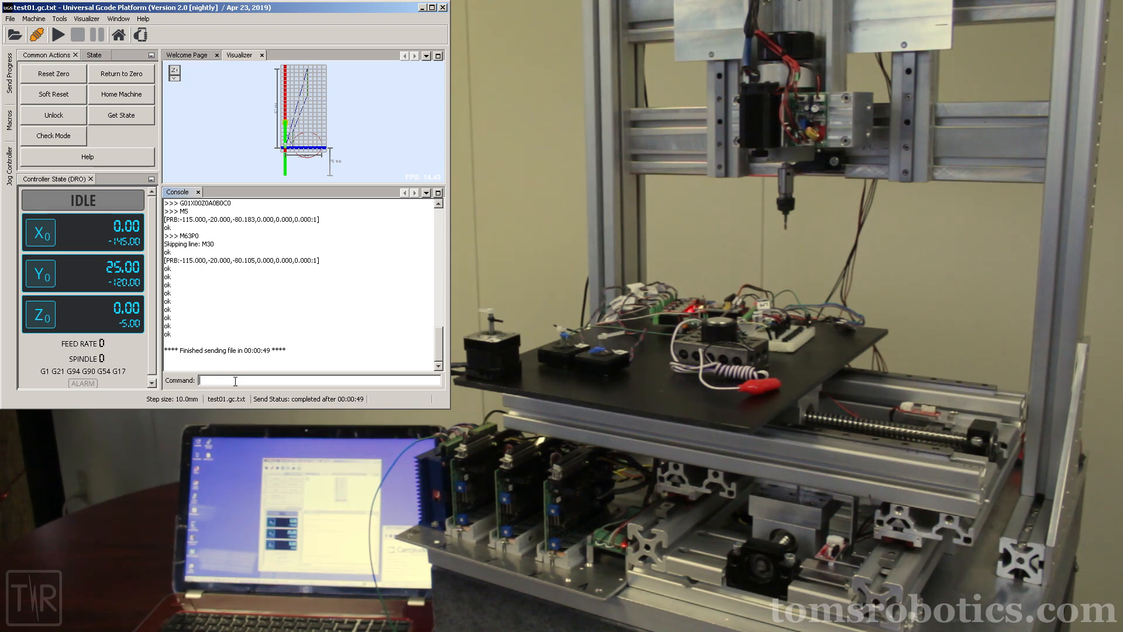
# Send G1X50Y50Z-50F1000 from the console command field.
pyautogui.write('G')
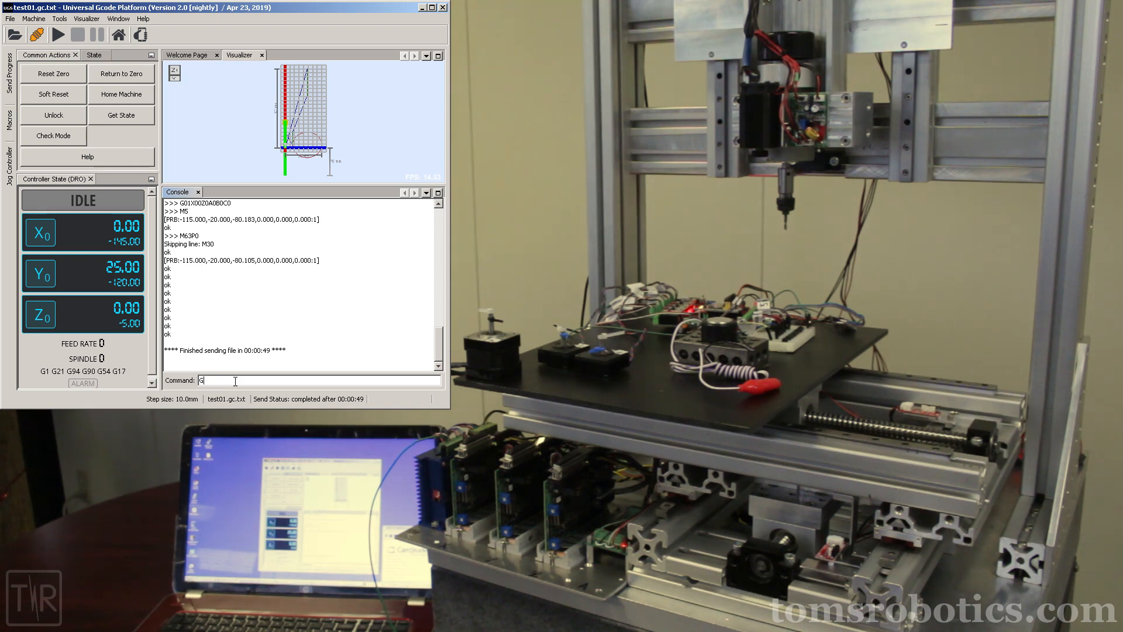
pyautogui.write('1')
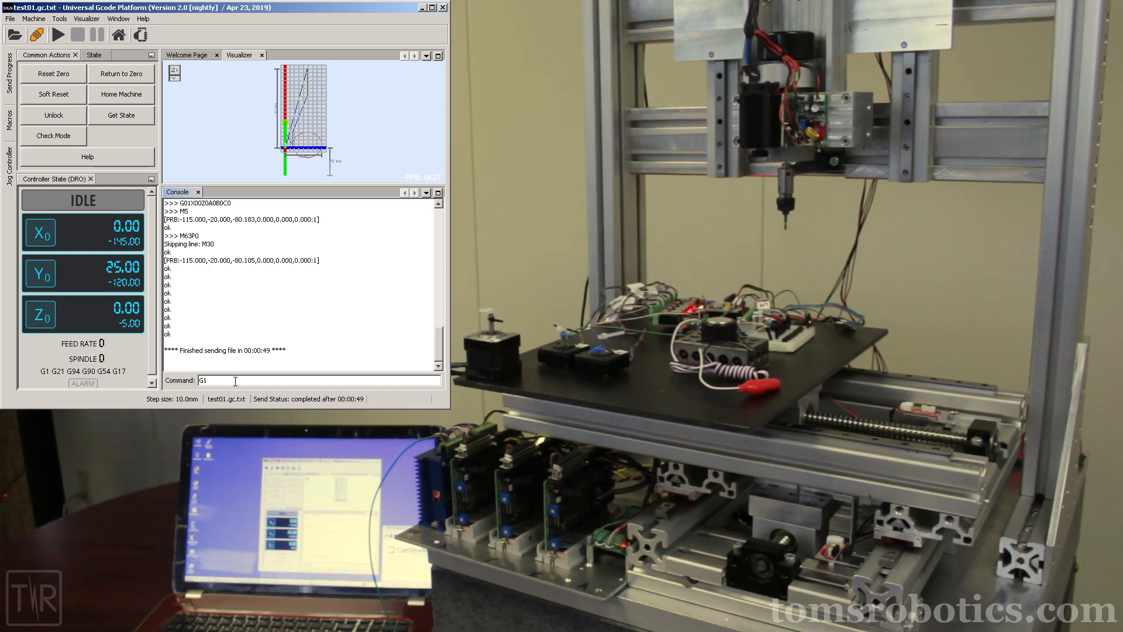
pyautogui.write('X')
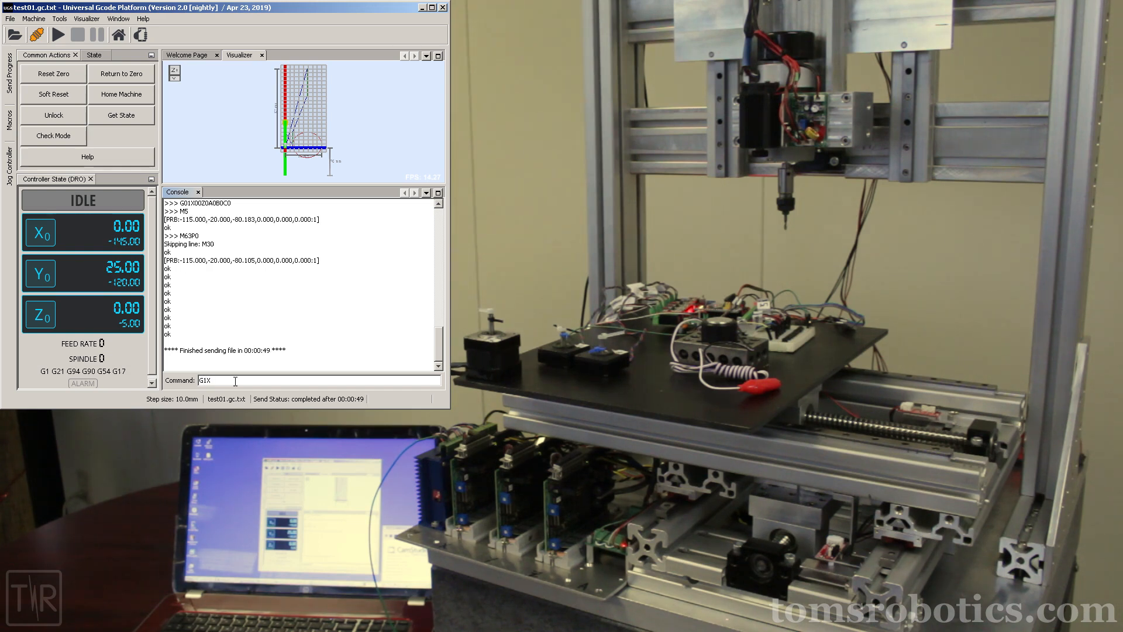
pyautogui.write('50Y')
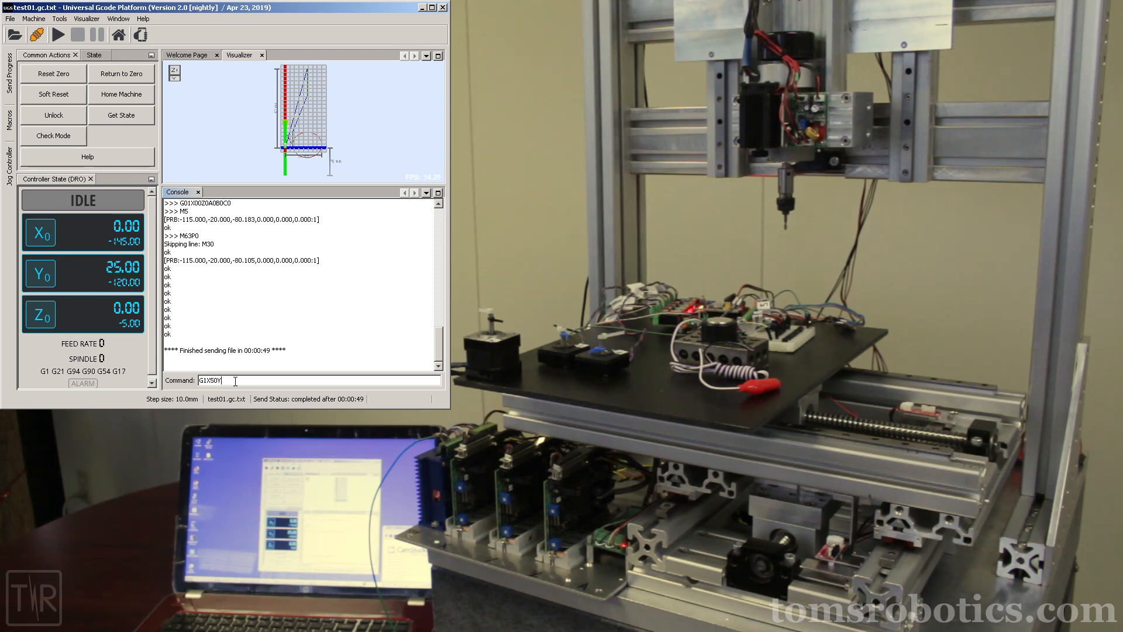
pyautogui.write('50Z-')
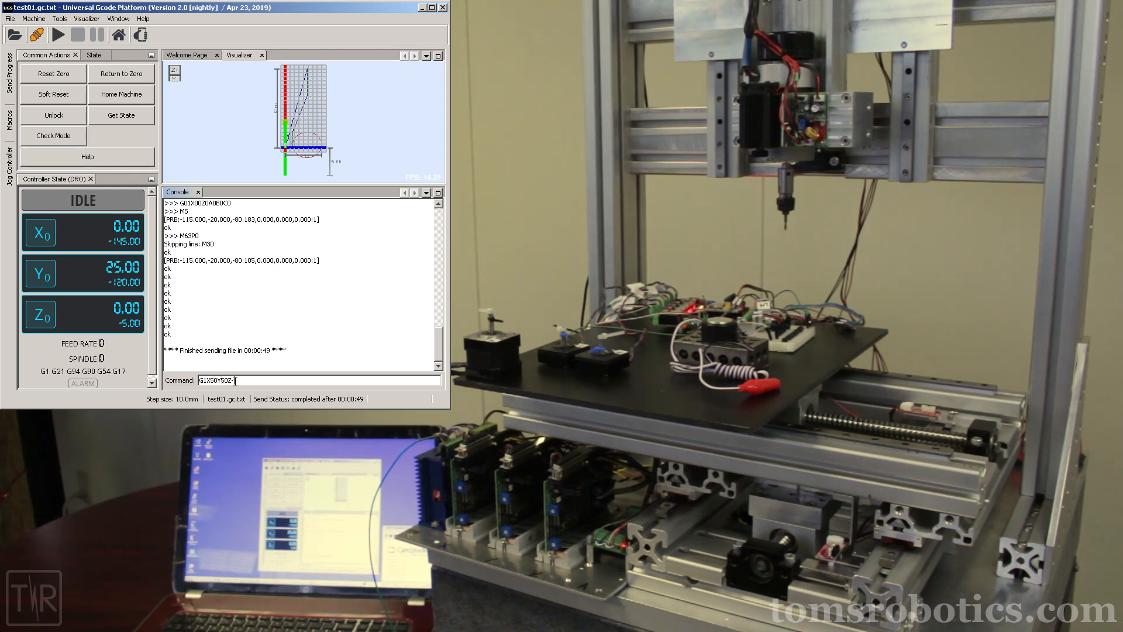
pyautogui.write('50')
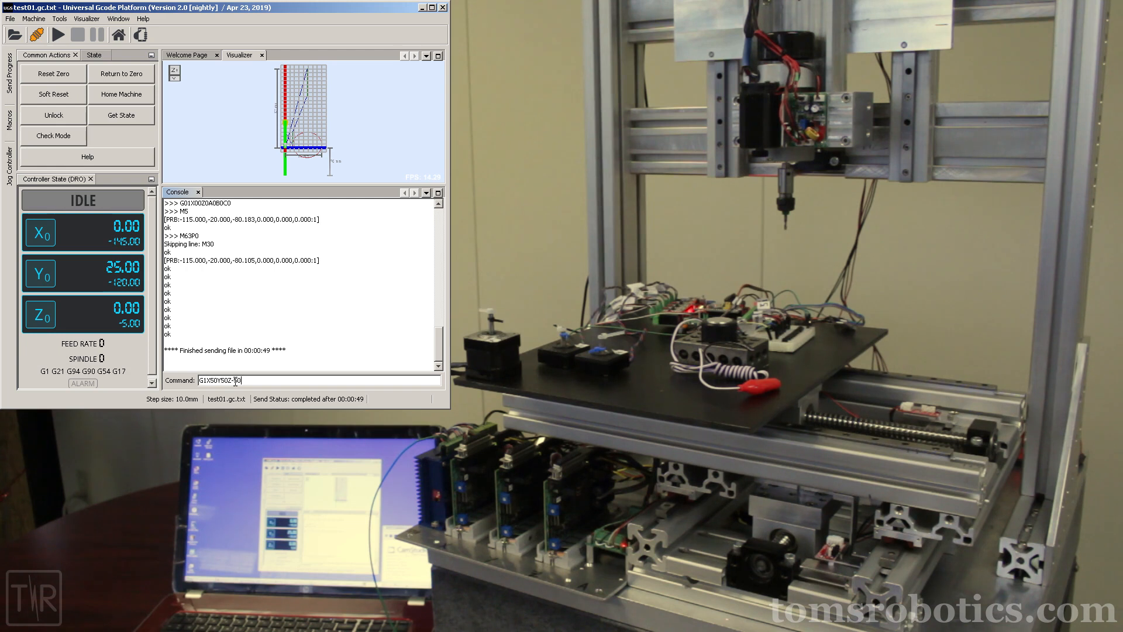
pyautogui.write('F1000')
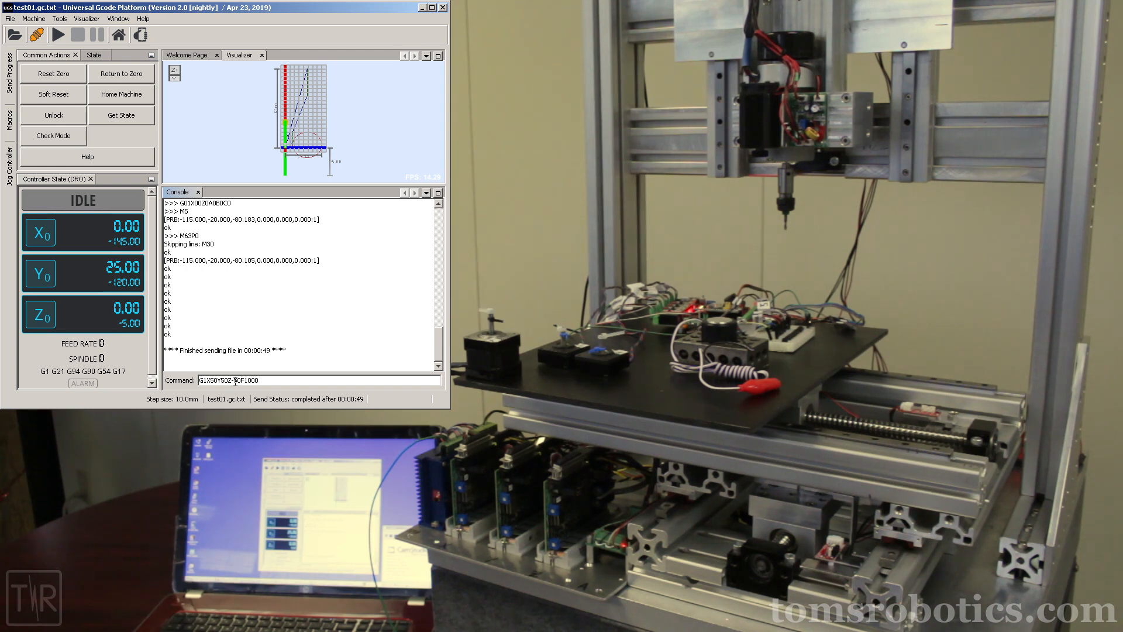
pyautogui.press('Return')
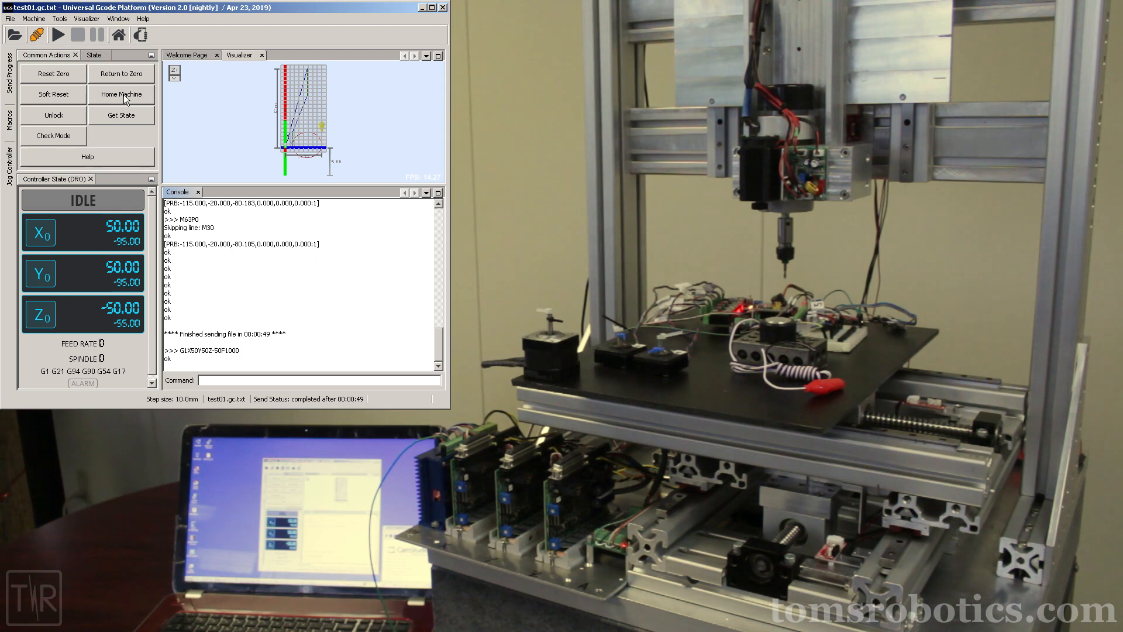
# Home the machine again so it reads X0, Y0, Z0.
pyautogui.click(121, 94)
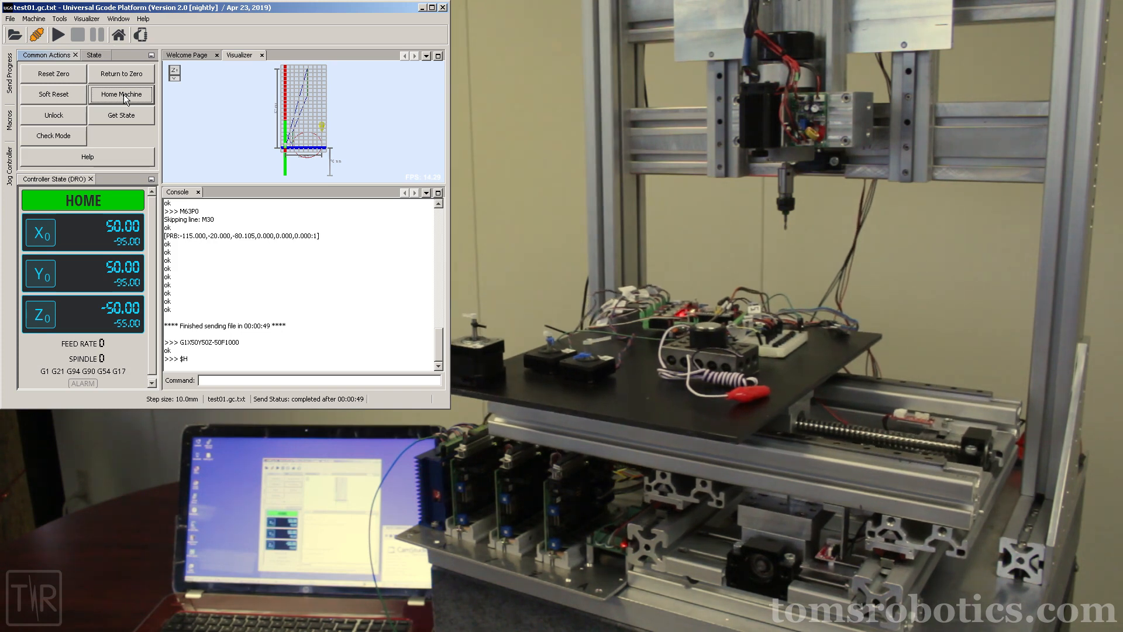
pyautogui.click(121, 94)
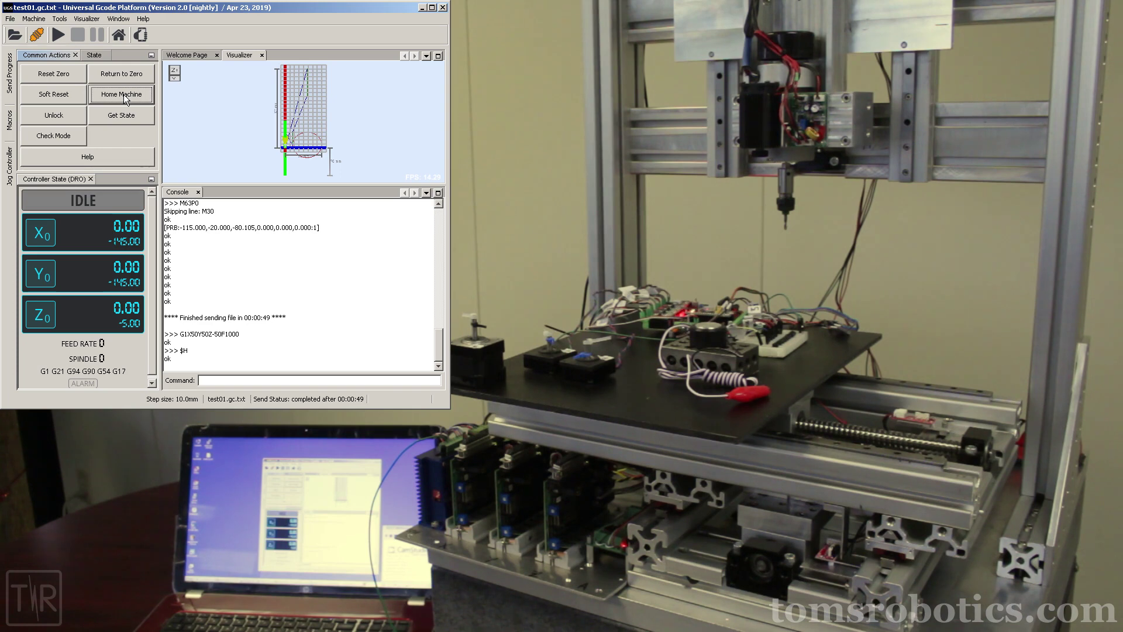